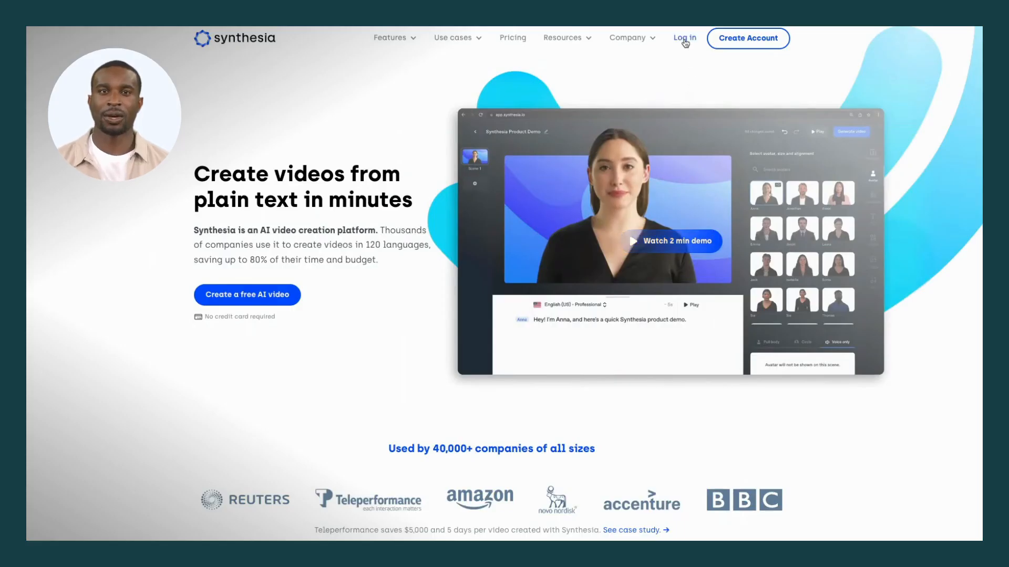
Go from the Synthesia homepage to the sign-in page via Log in
click(684, 38)
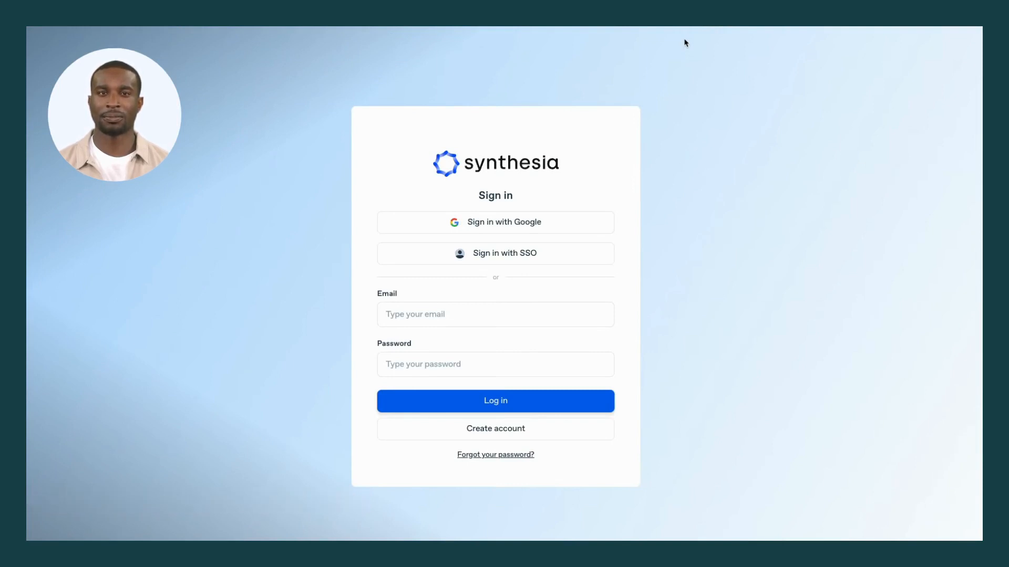
Sign in and open the first scene, 'How to make YouTube videos', in the Studio editor
click(495, 401)
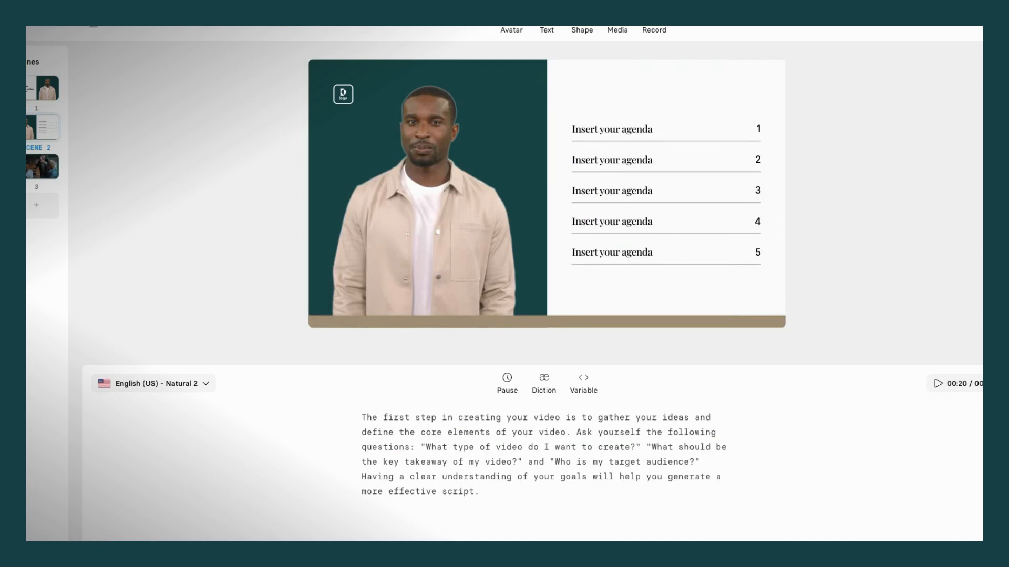
click(41, 167)
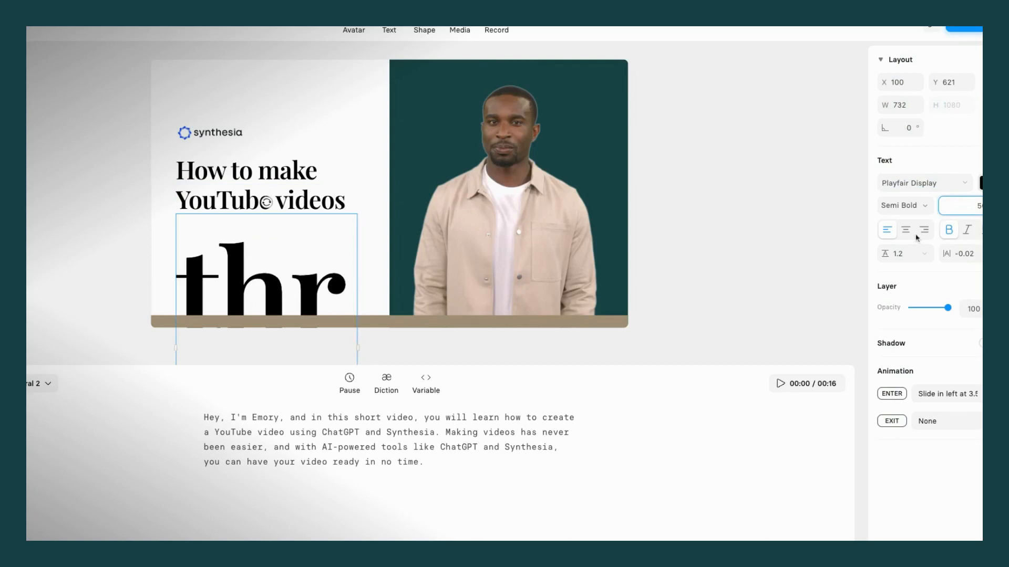
Add the subtitle 'With ChatGPT and Synthesia', review the avatar menu, and start Generate
text(With ChatGPT and Synthesia)
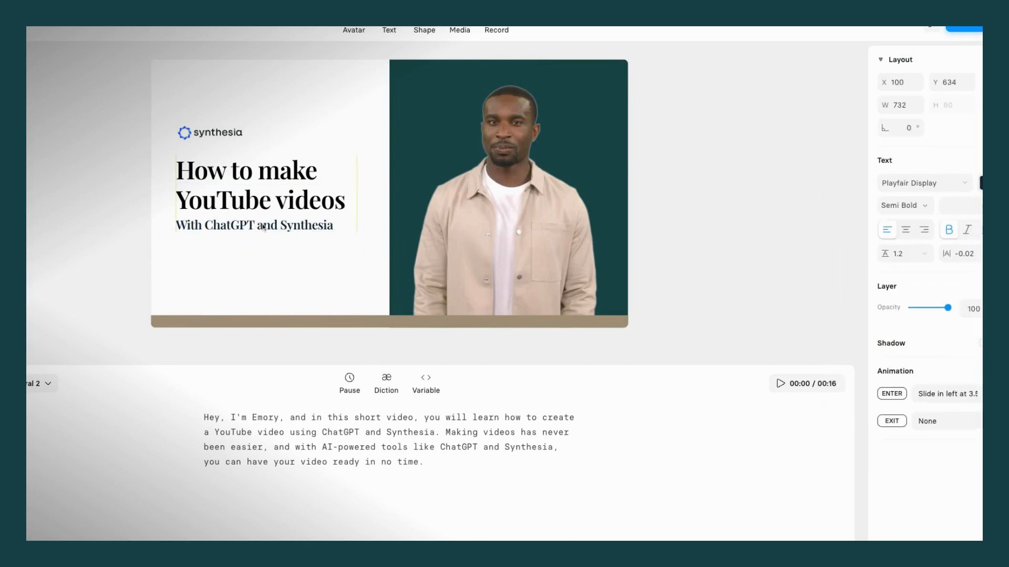
click(353, 30)
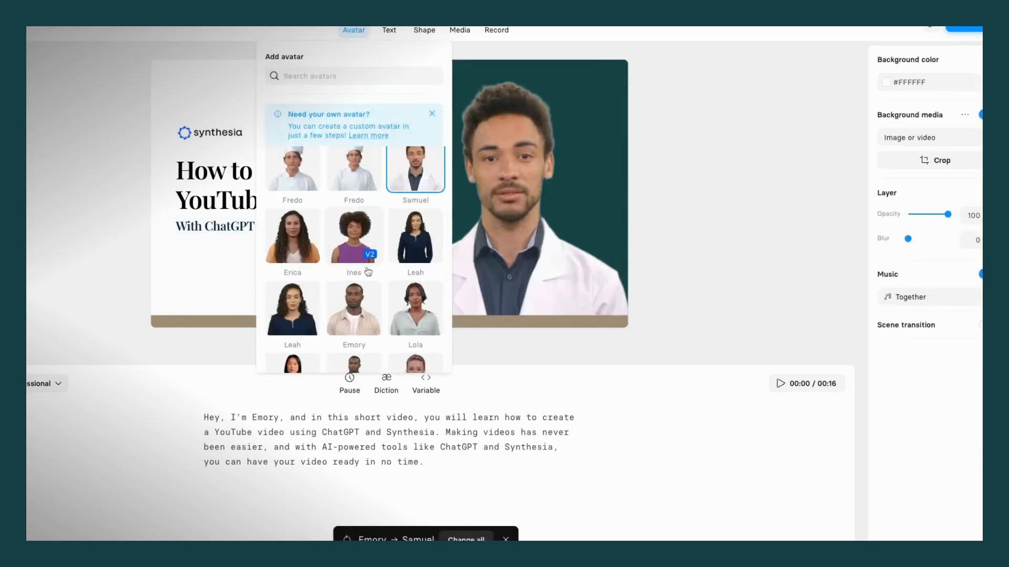
click(841, 128)
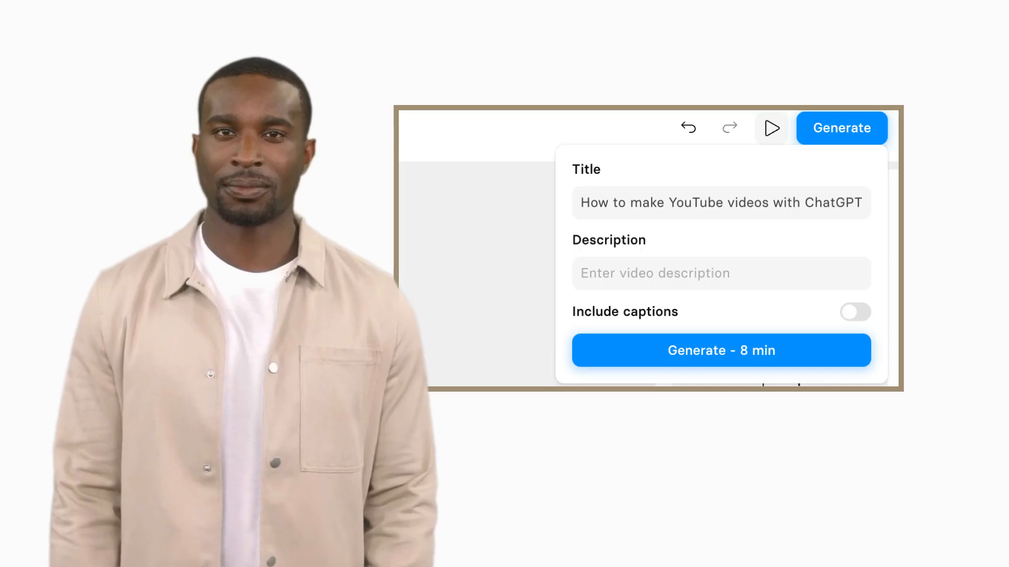